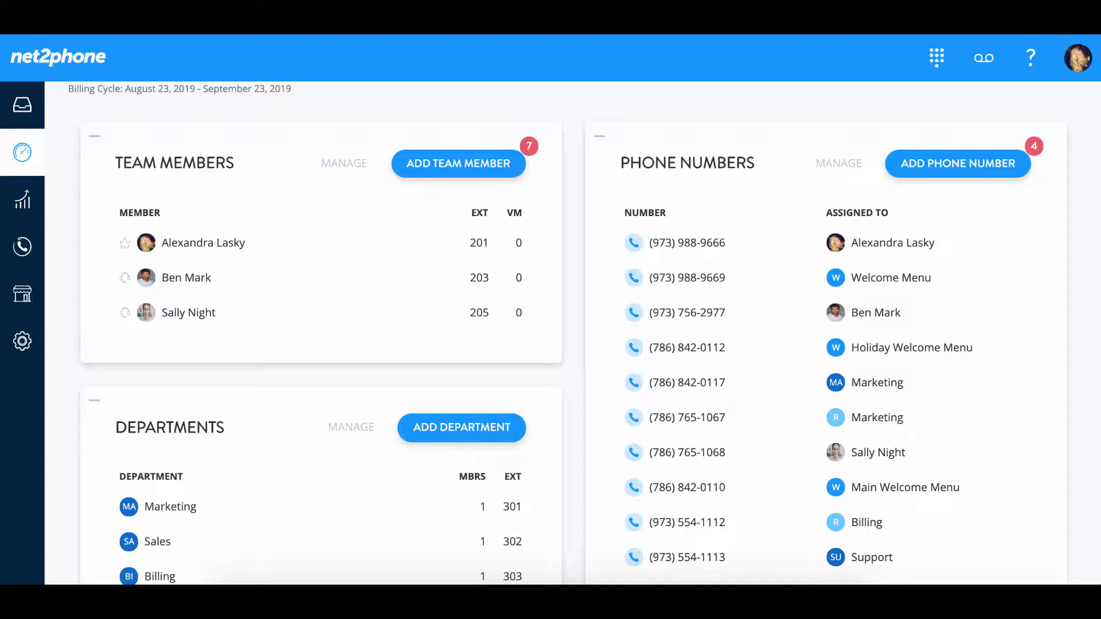
mouse_move(23, 152)
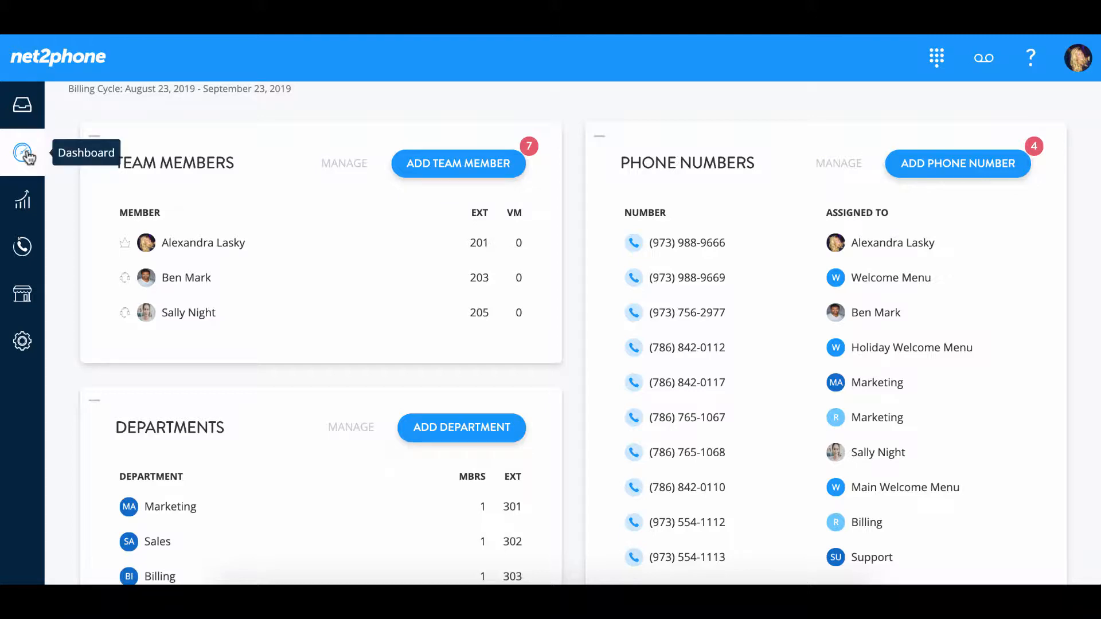
mouse_move(271, 233)
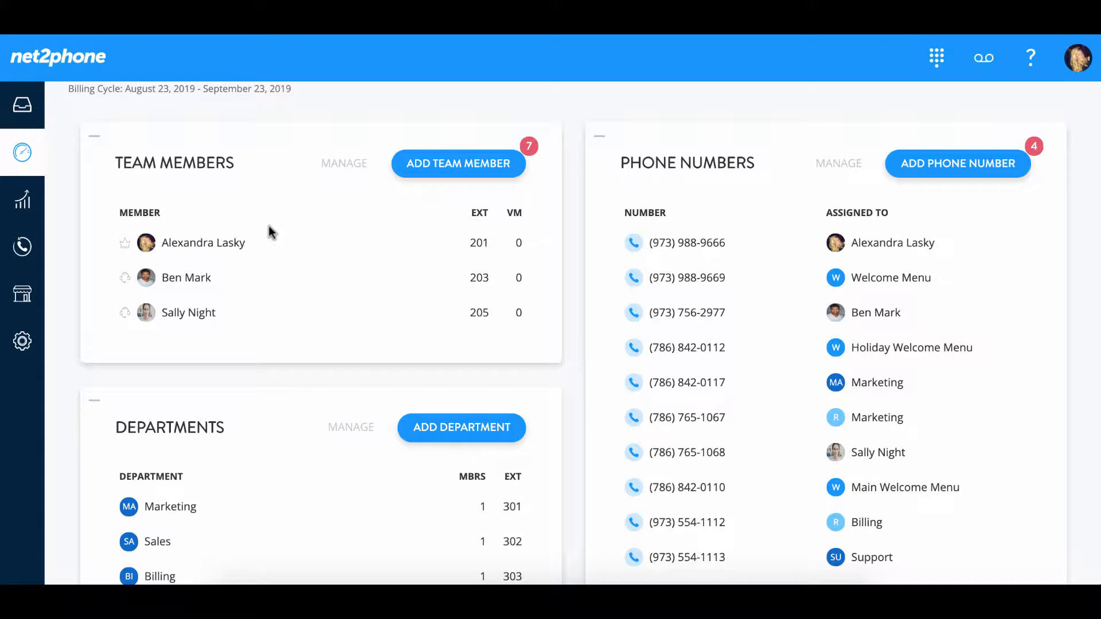
Go to Company > Team Members via MANAGE on the Team Members card.
click(22, 293)
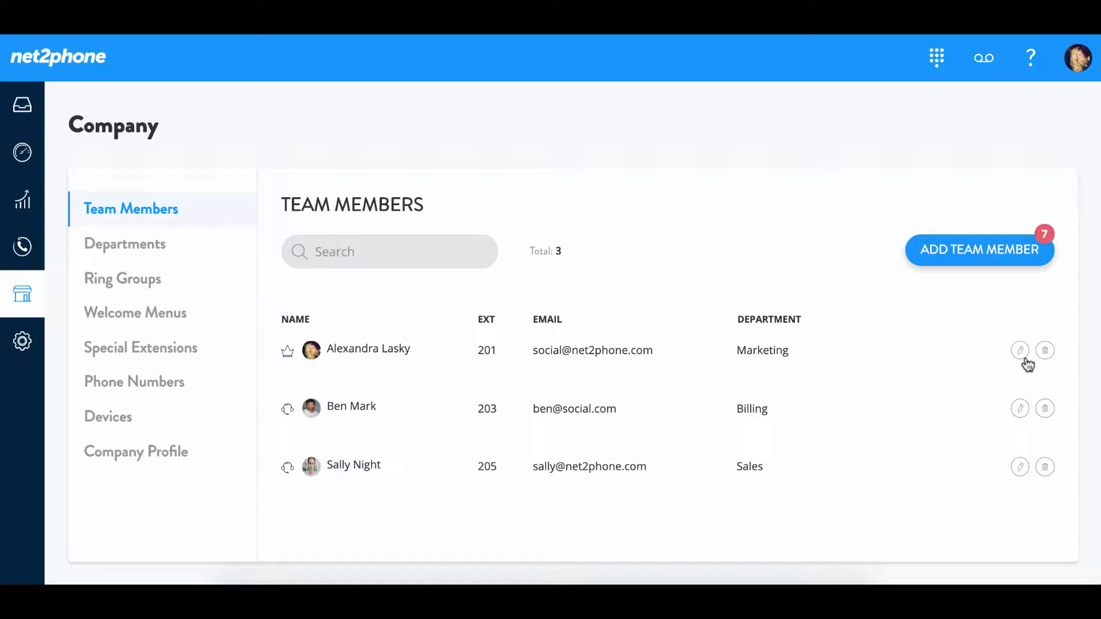
click(1020, 350)
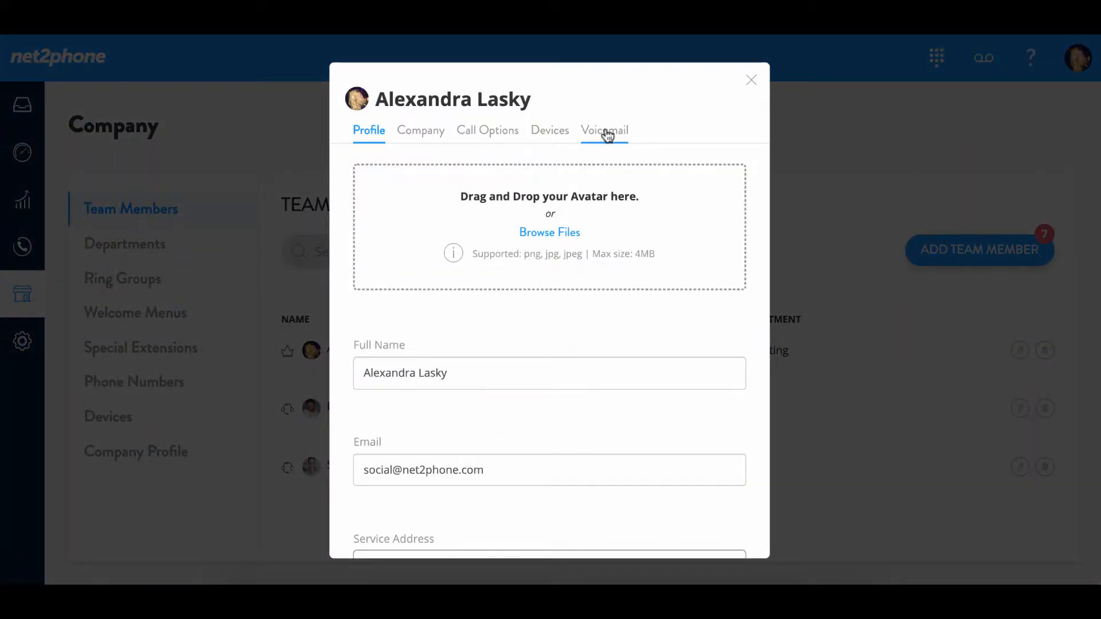
click(604, 131)
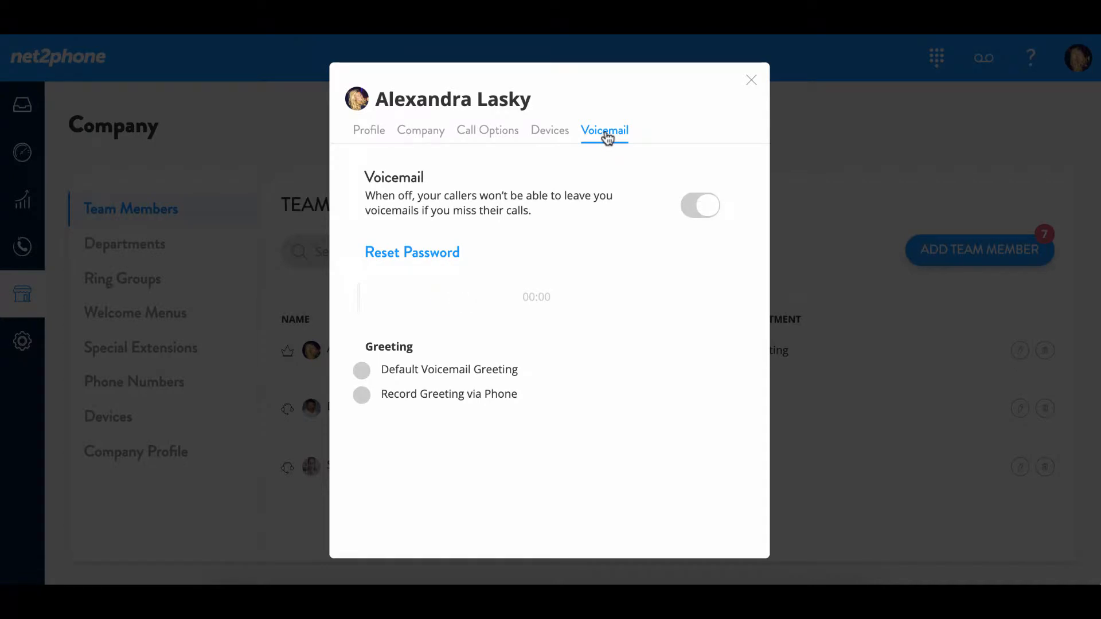
click(699, 205)
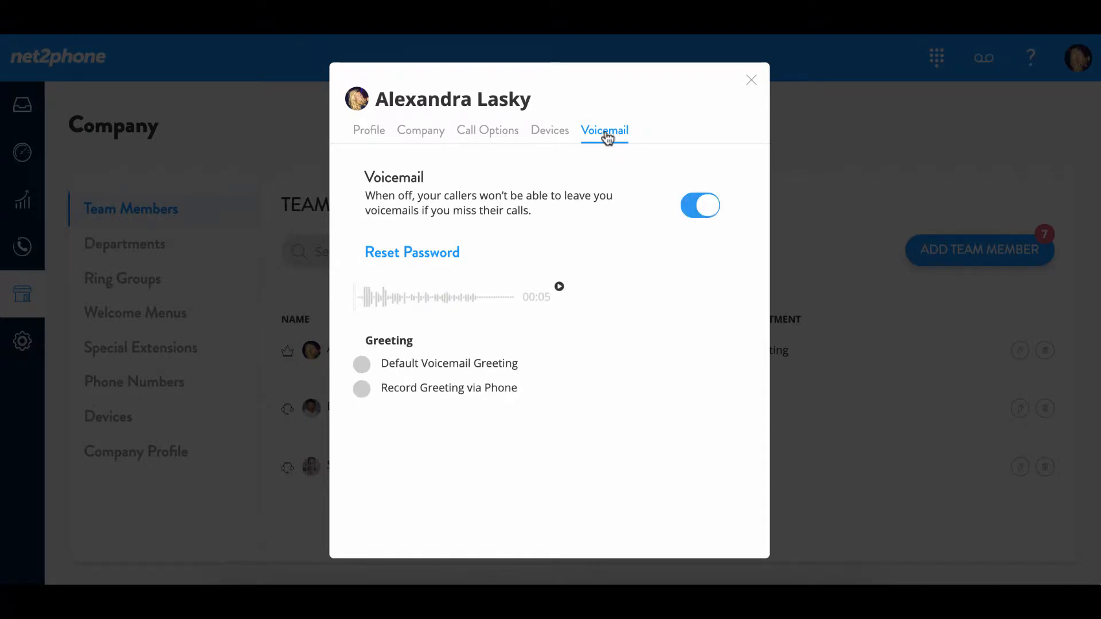
mouse_move(667, 208)
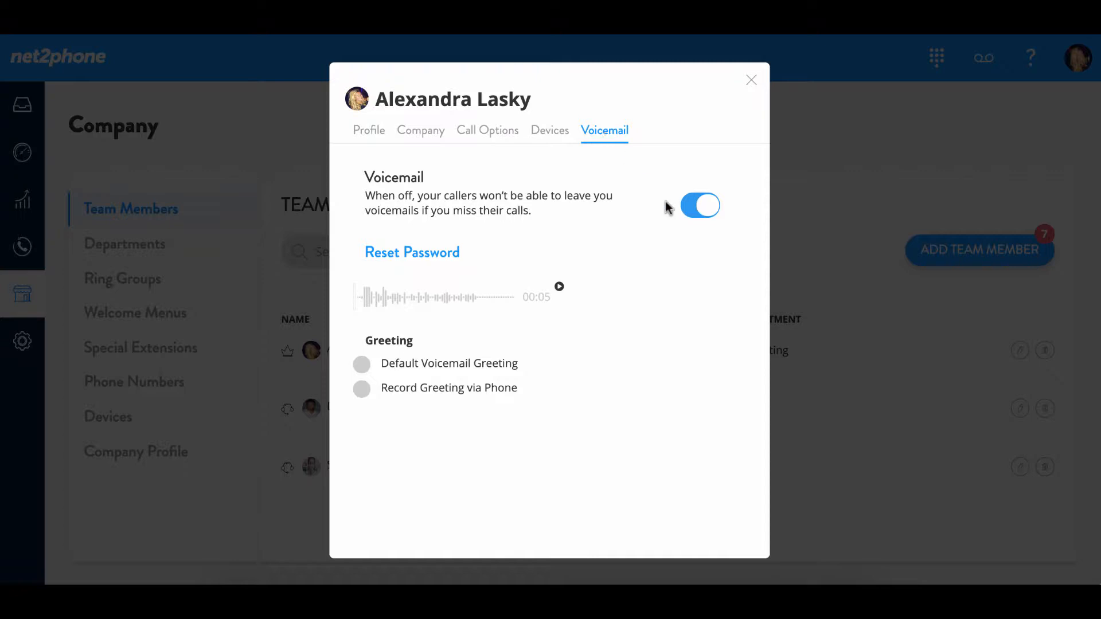
click(699, 205)
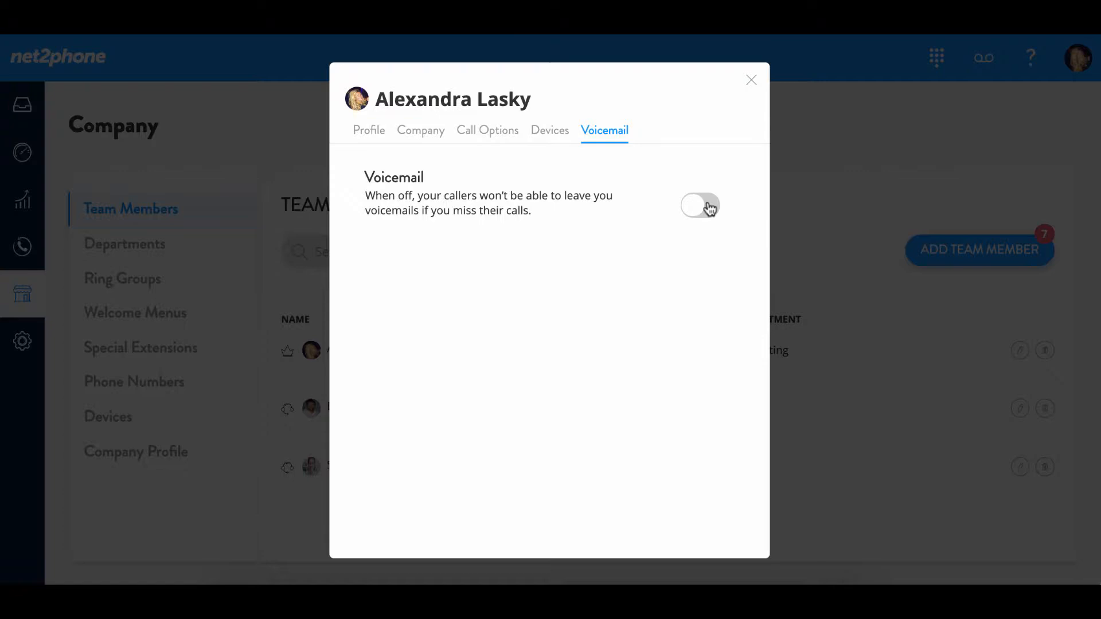
click(700, 205)
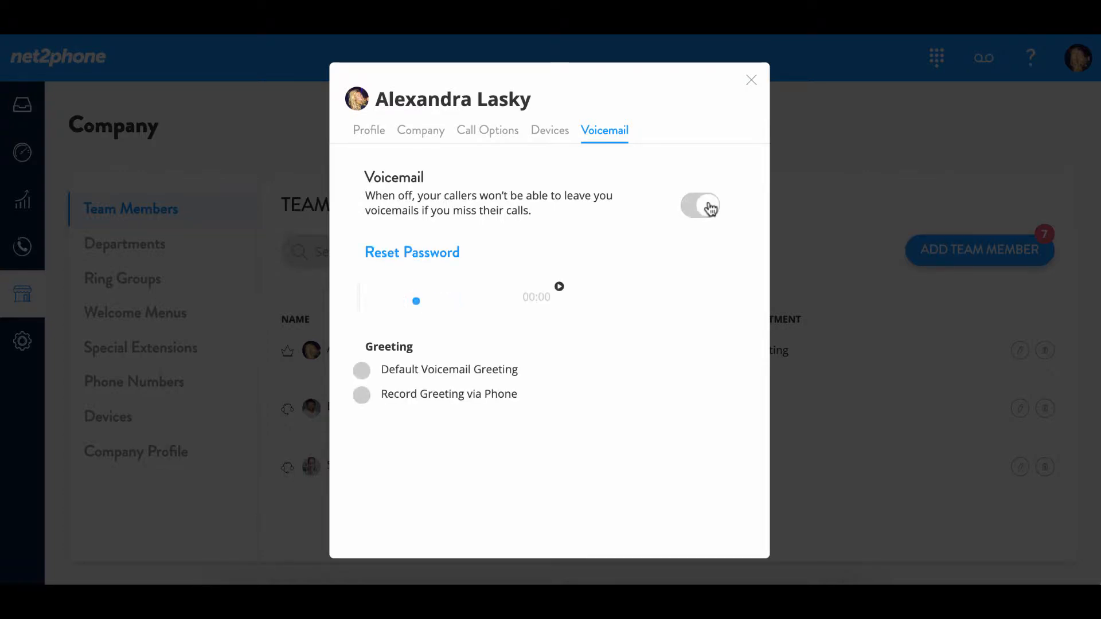
click(699, 205)
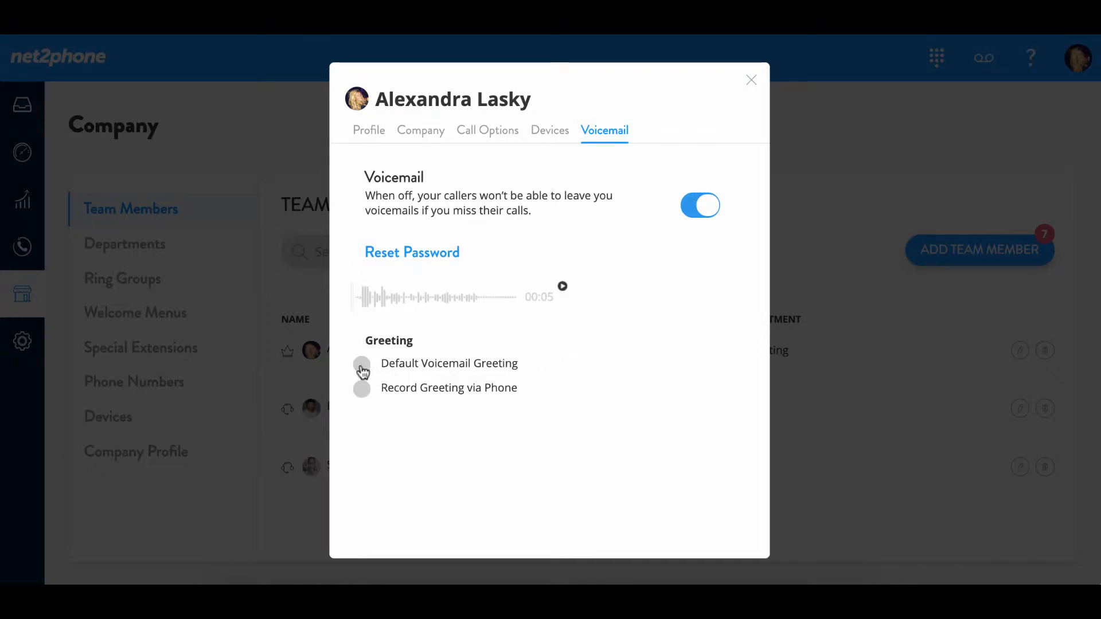
click(361, 364)
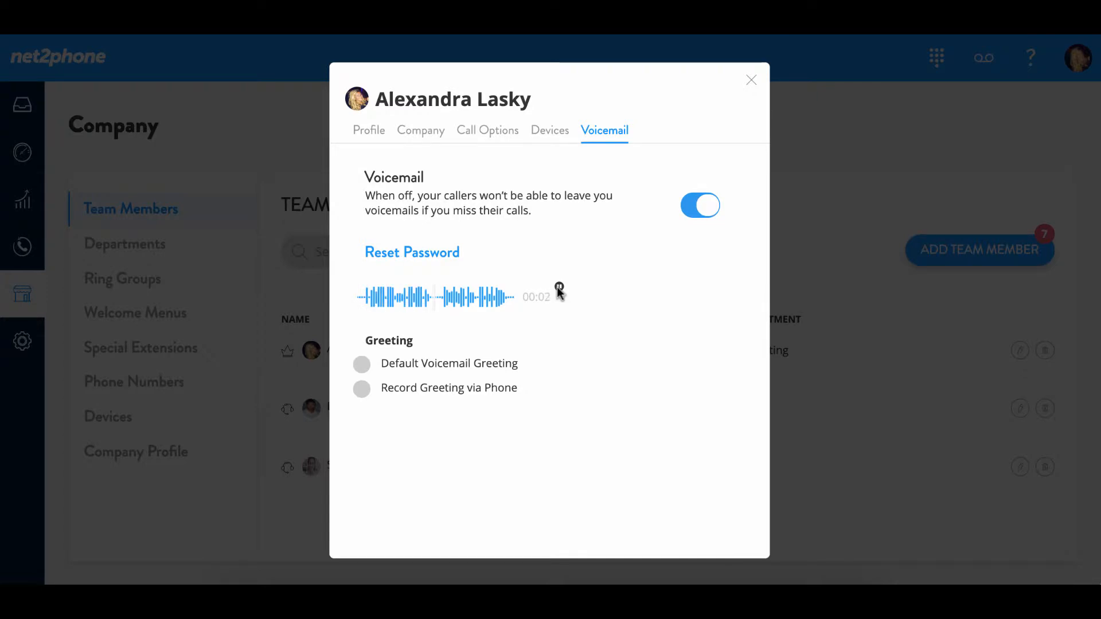
click(536, 296)
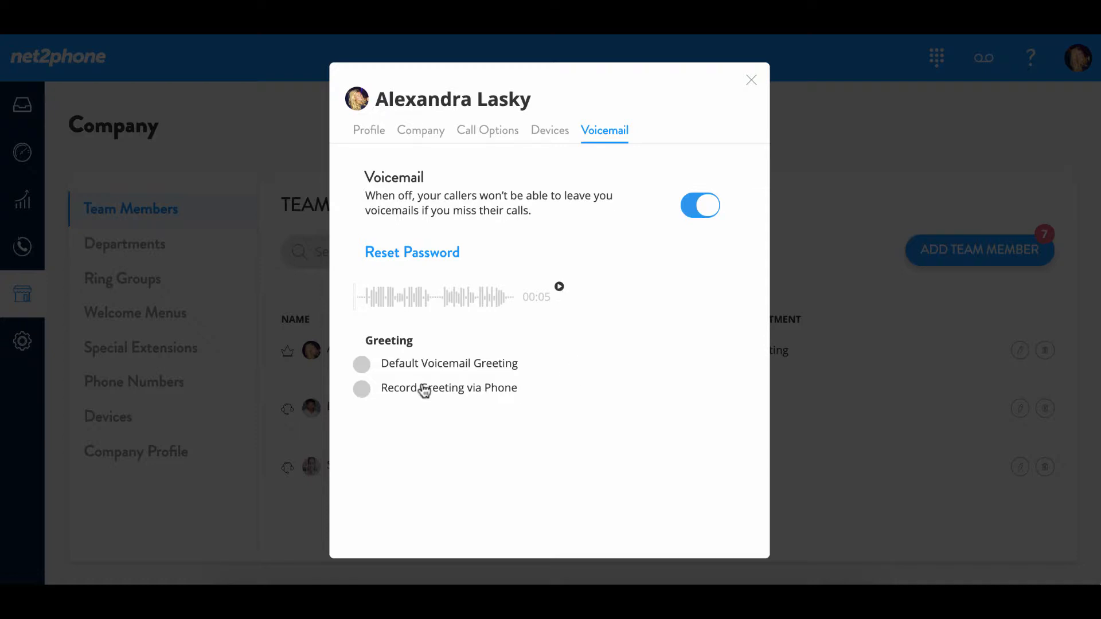
mouse_move(362, 396)
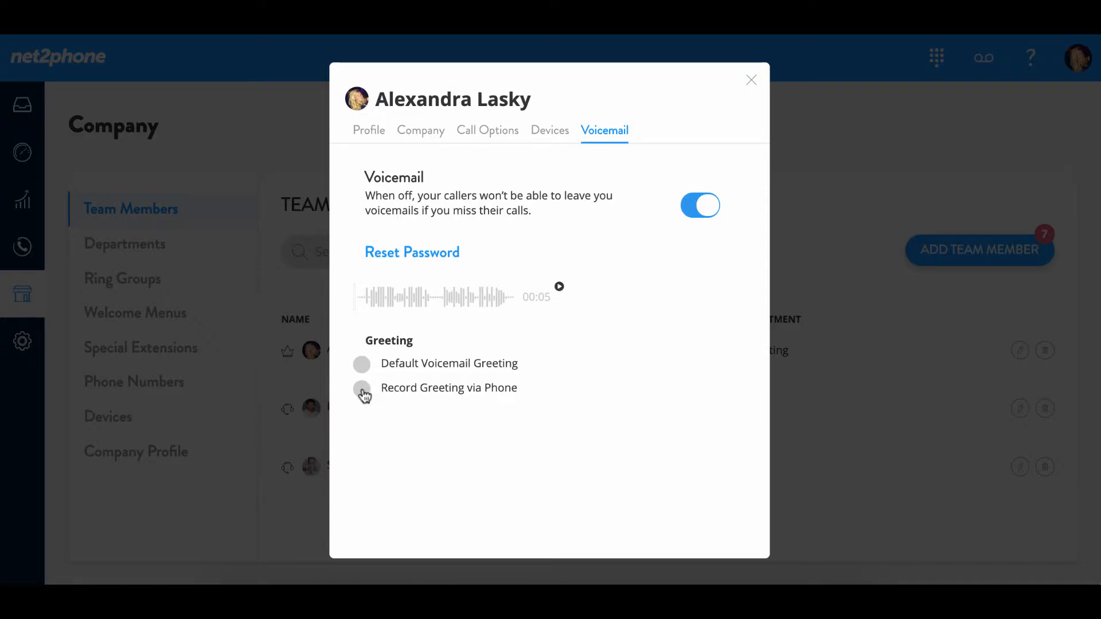
click(362, 387)
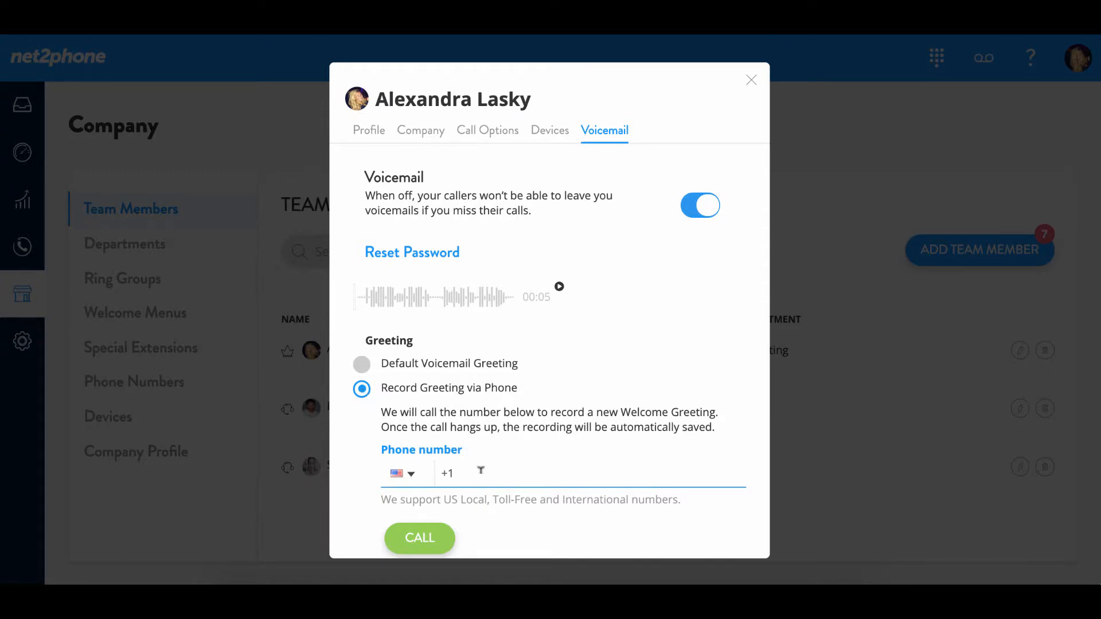
text(8)
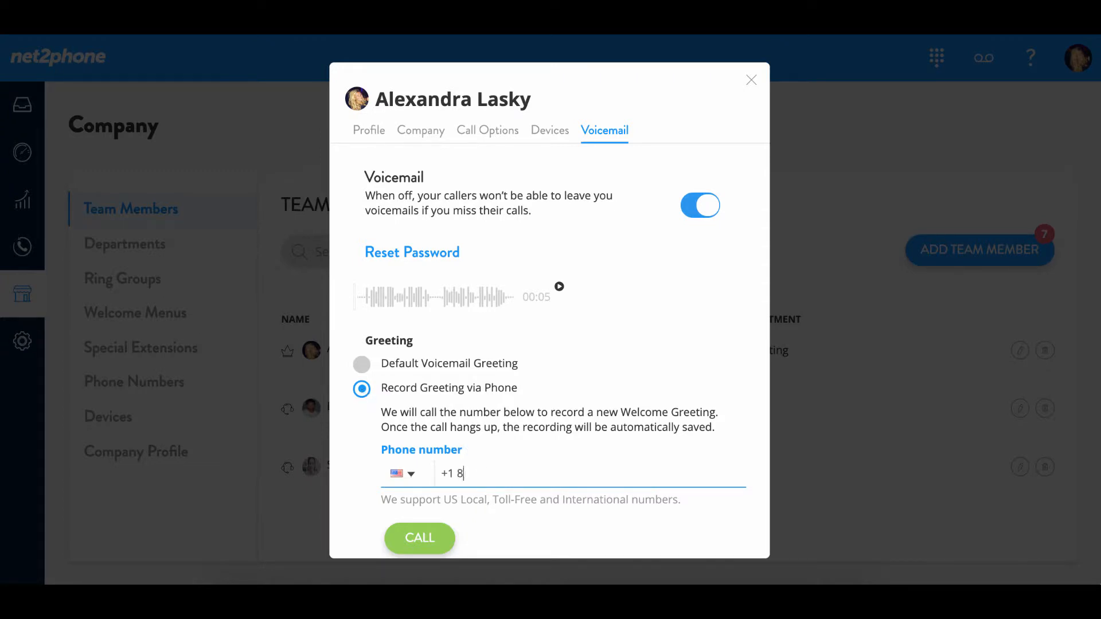
text(627)
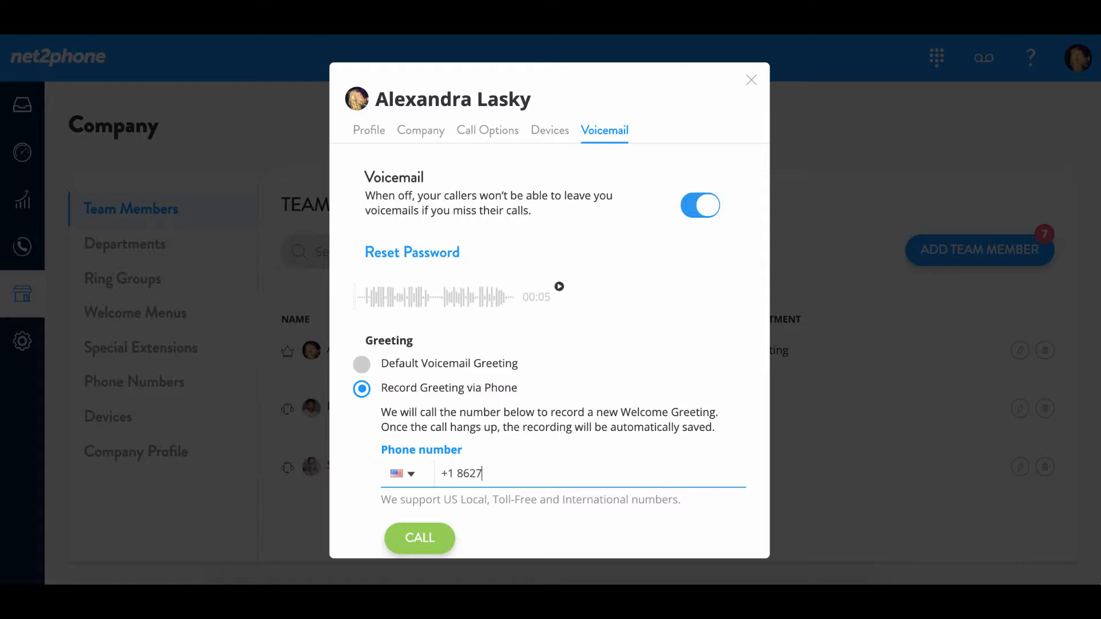
text(540)
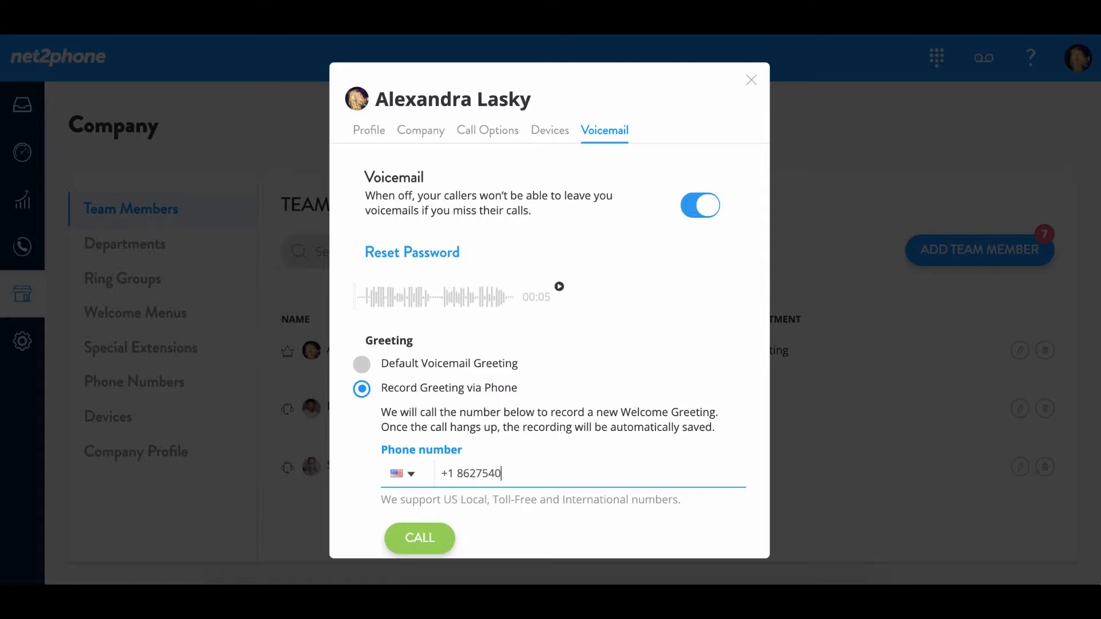
text(162)
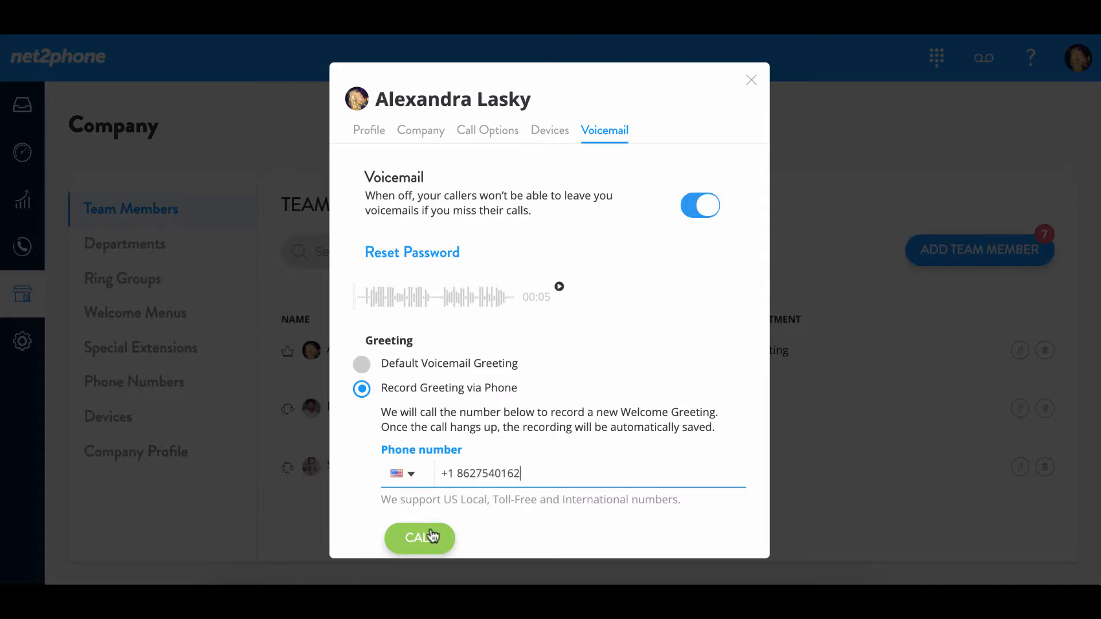
click(419, 537)
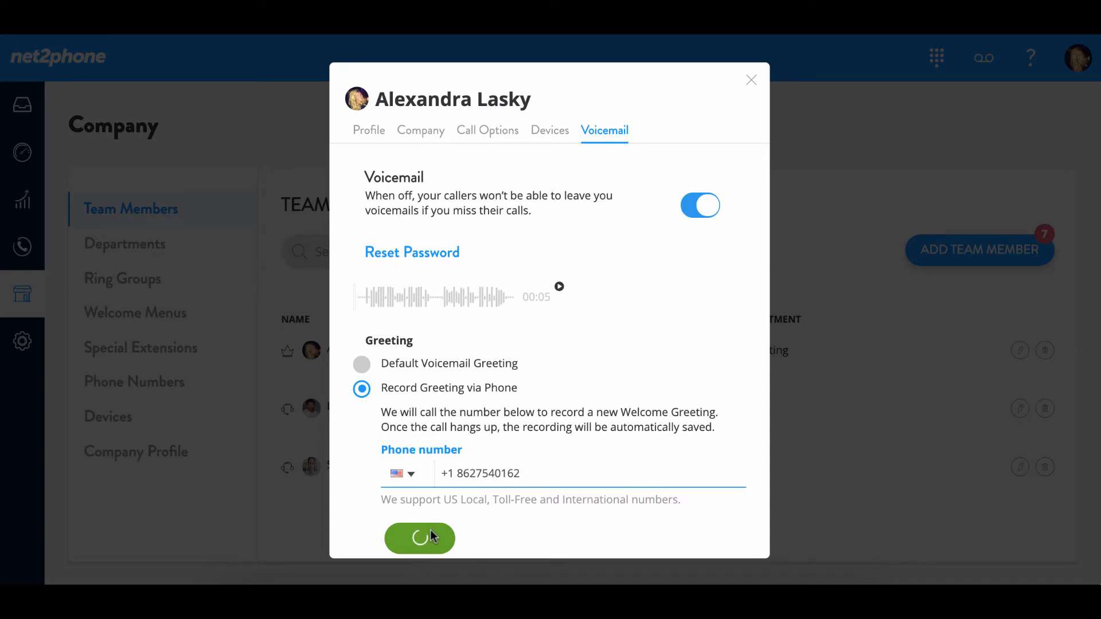
Keep the new 8-second greeting and close Alexandra's settings, returning to the team members list.
click(420, 537)
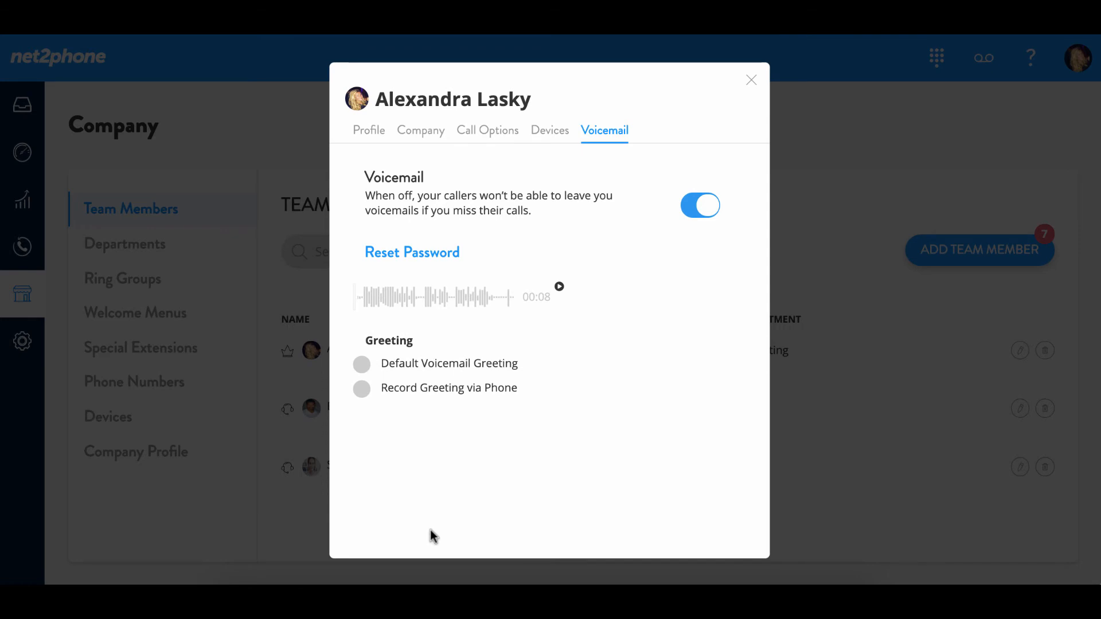
click(559, 287)
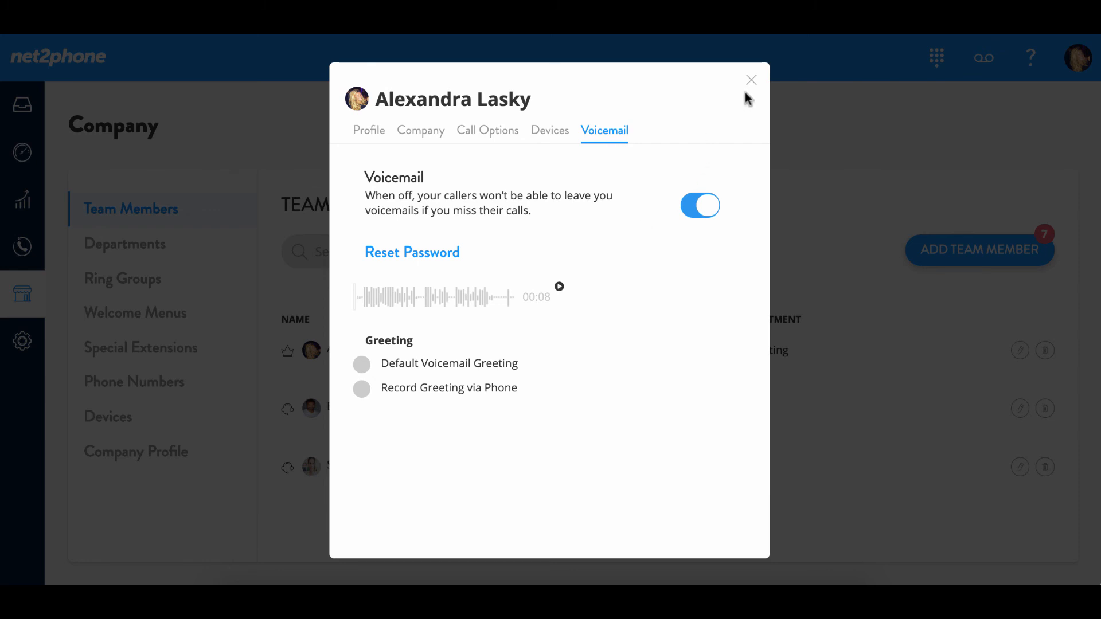
click(750, 79)
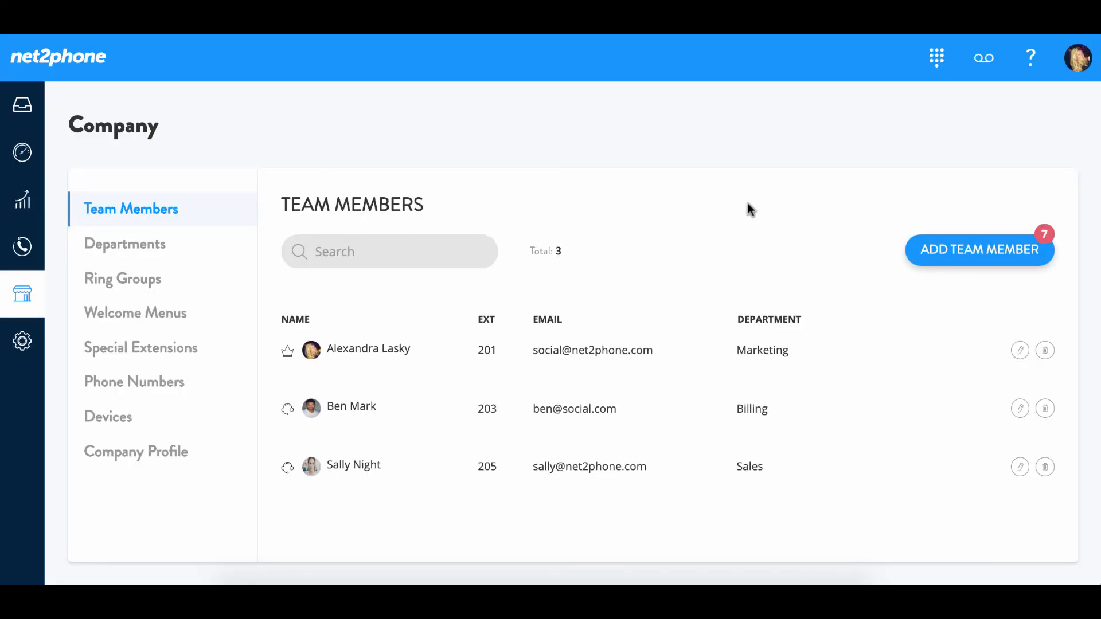